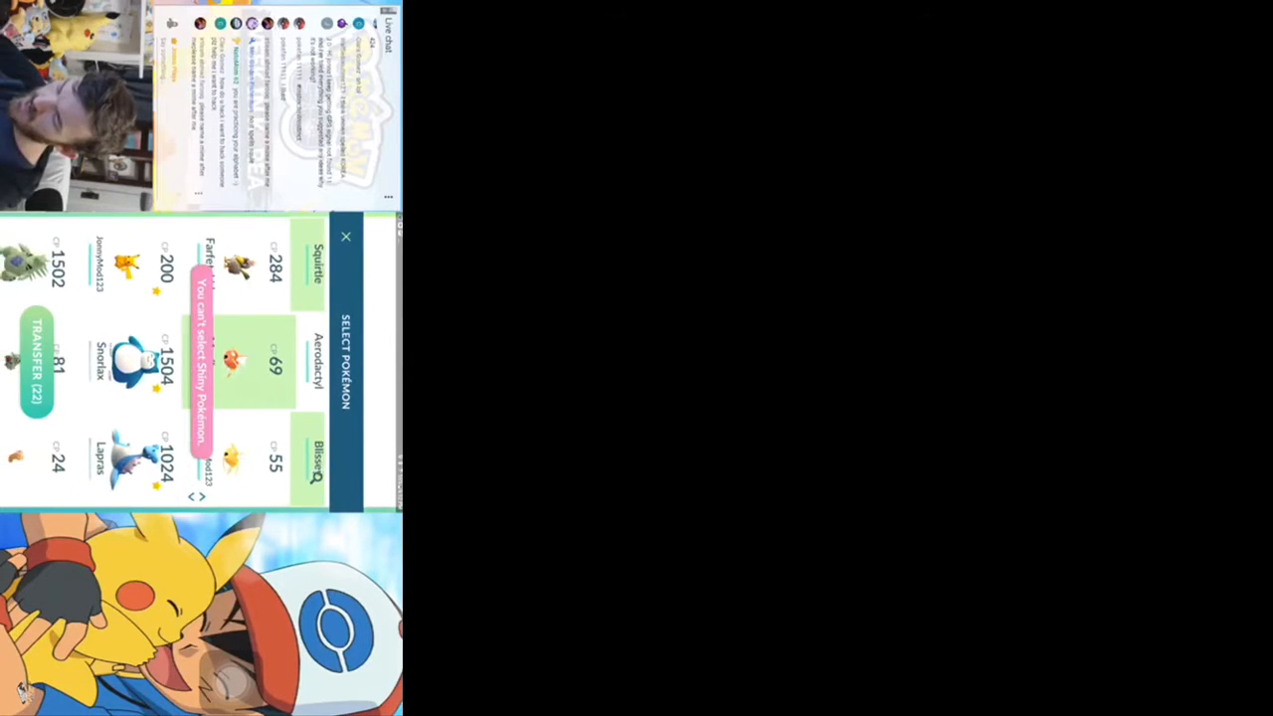
Cancel the transfer selection and return to the full Pokémon storage list (171/250).
click(346, 236)
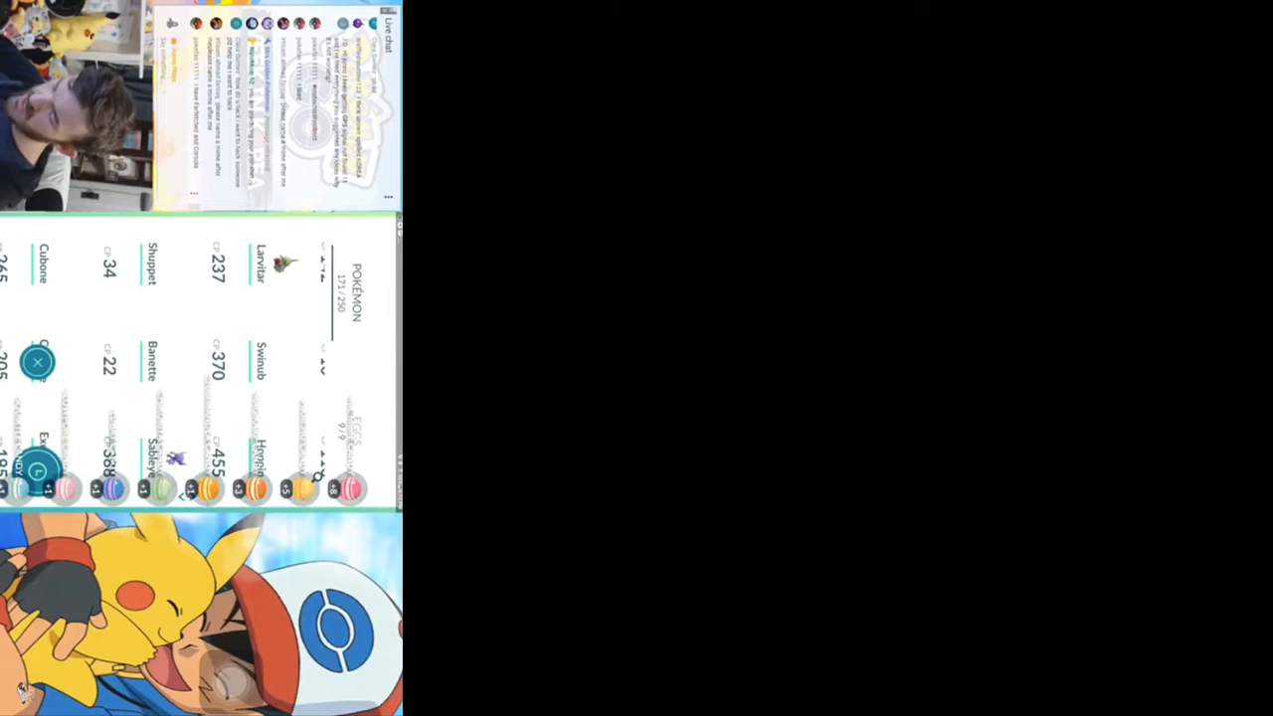
Leave the Pokémon list and catch a wild Pokémon with a Great curveball throw for 160 XP.
click(38, 361)
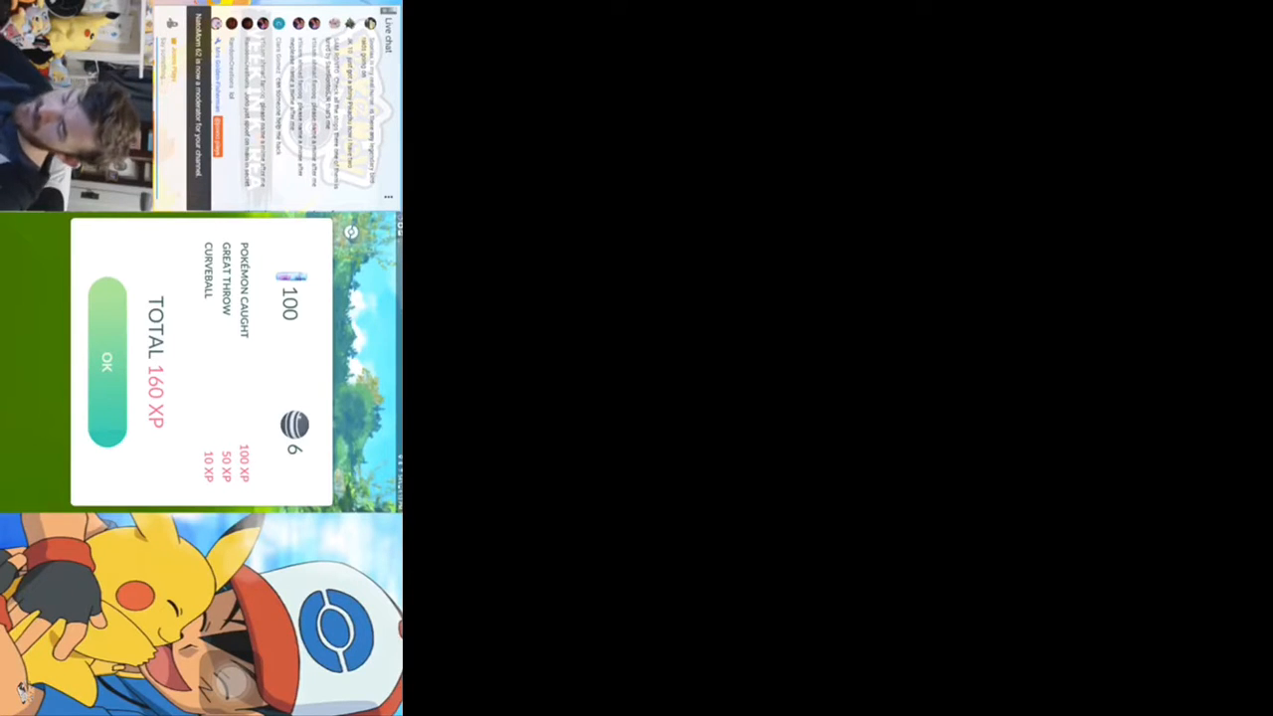
Dismiss the 160 XP summary, catch an Unown with an Excellent curveball, and dismiss its 210 XP summary.
click(107, 360)
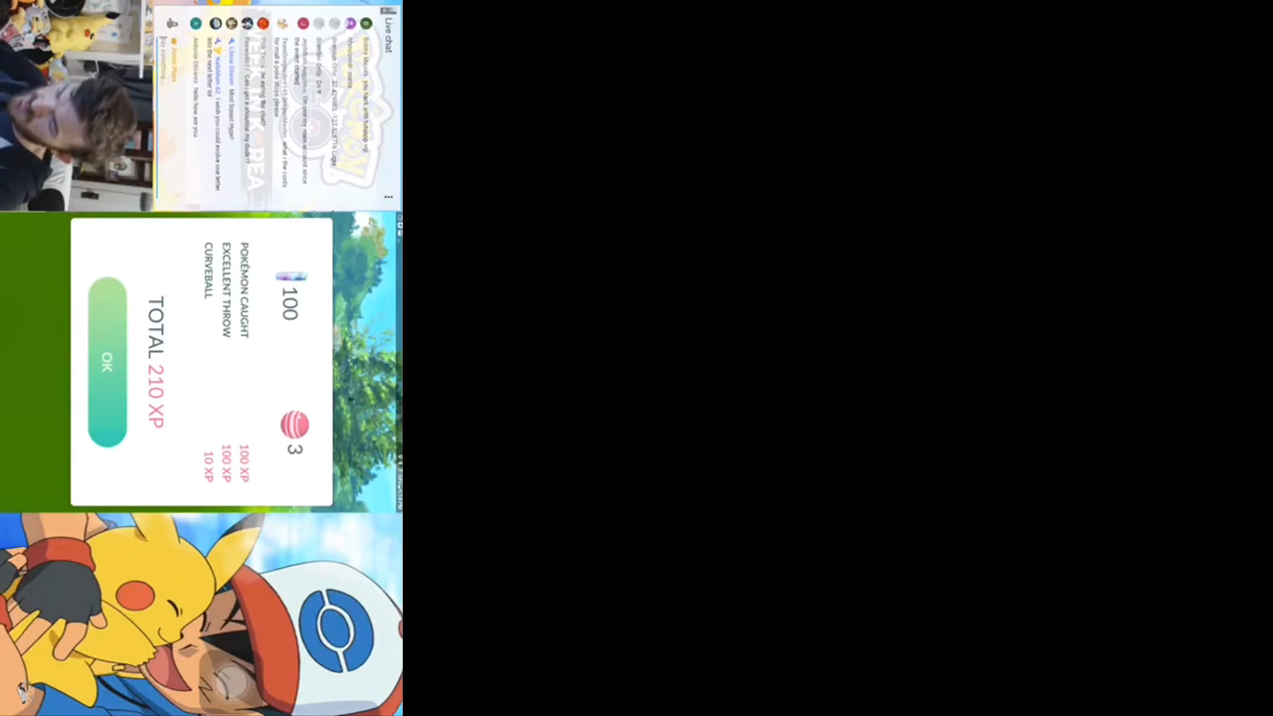
click(108, 360)
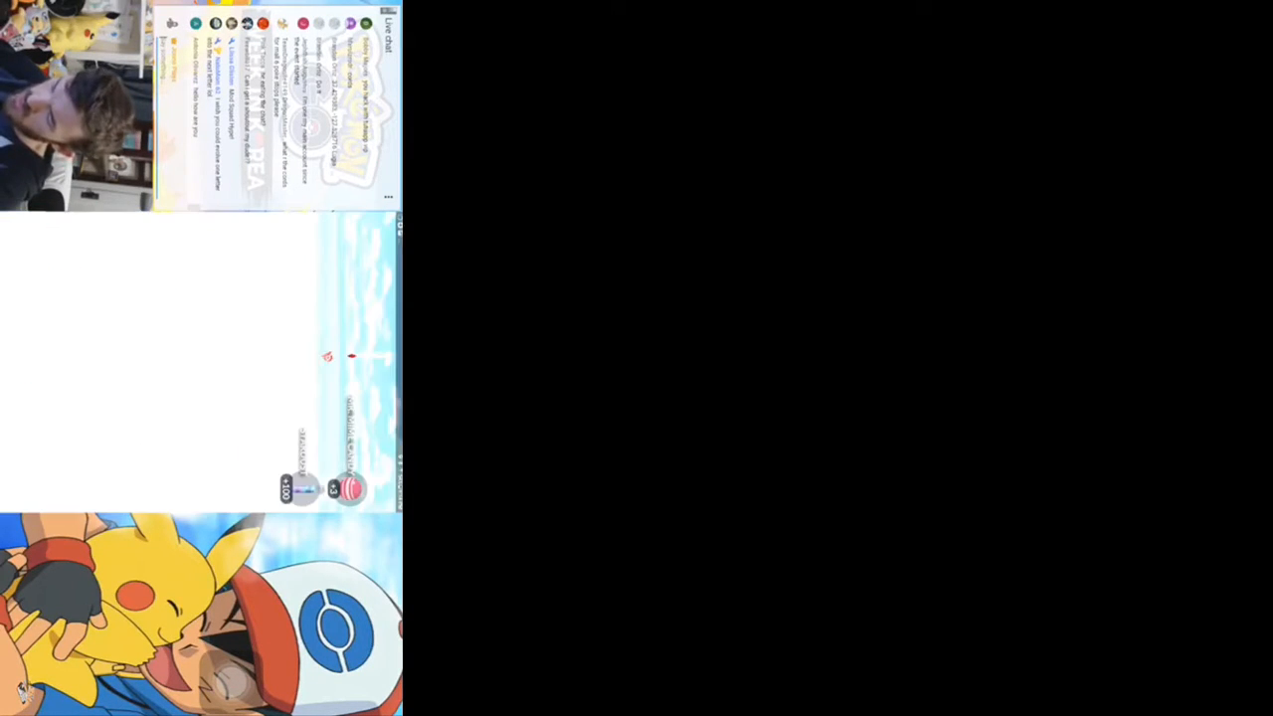